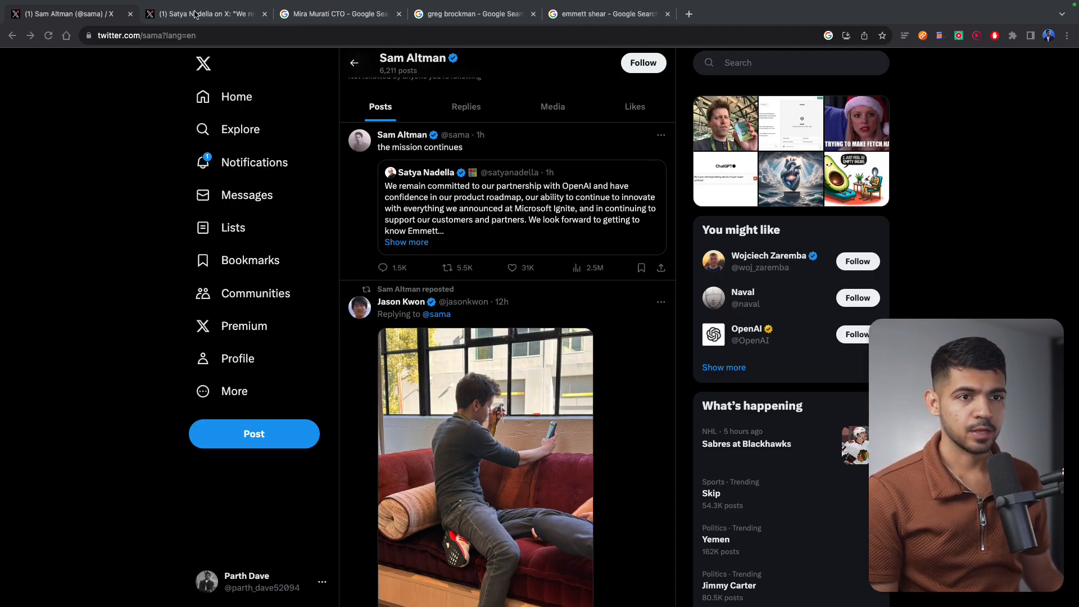
# Step: Highlight Nadella's 'remain committed to our partnership with OpenAI' sentence and Emmett Shear's name
pyautogui.click(519, 207)
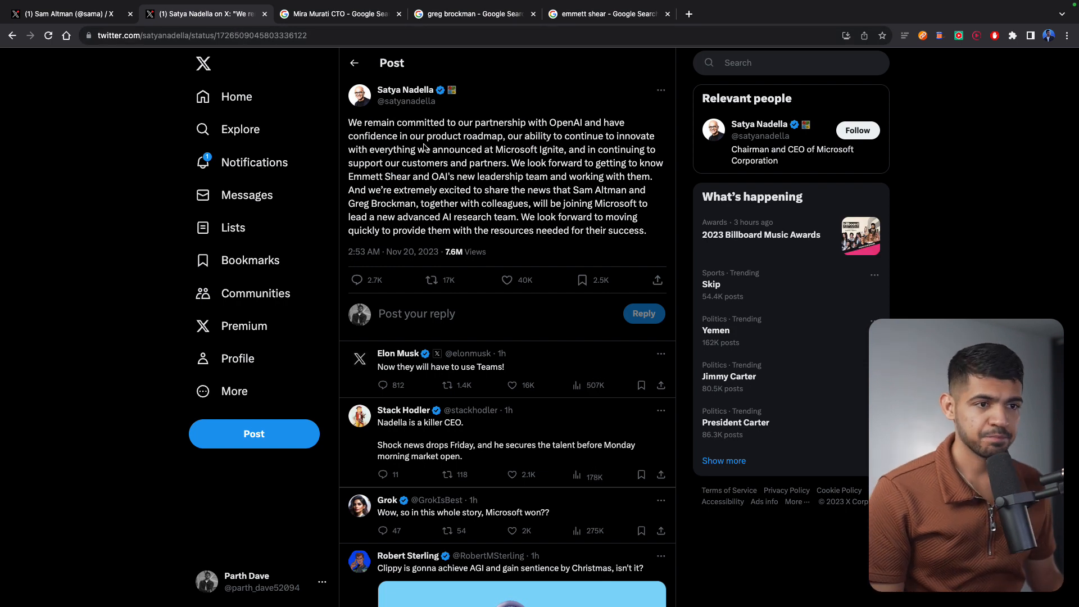
pyautogui.moveTo(360, 122); pyautogui.dragTo(496, 122)
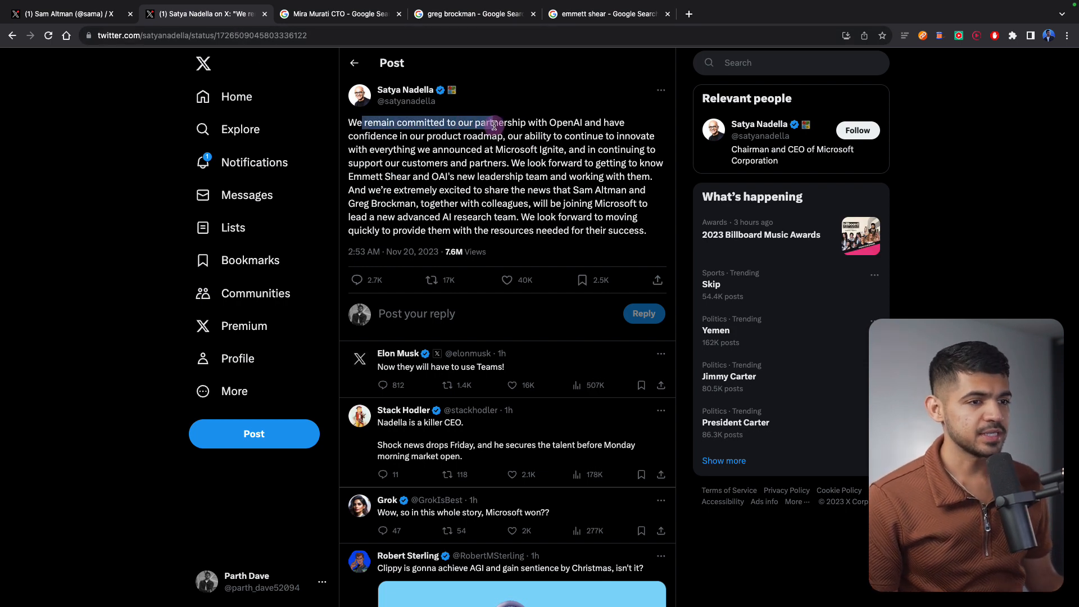
pyautogui.moveTo(495, 125); pyautogui.dragTo(609, 125)
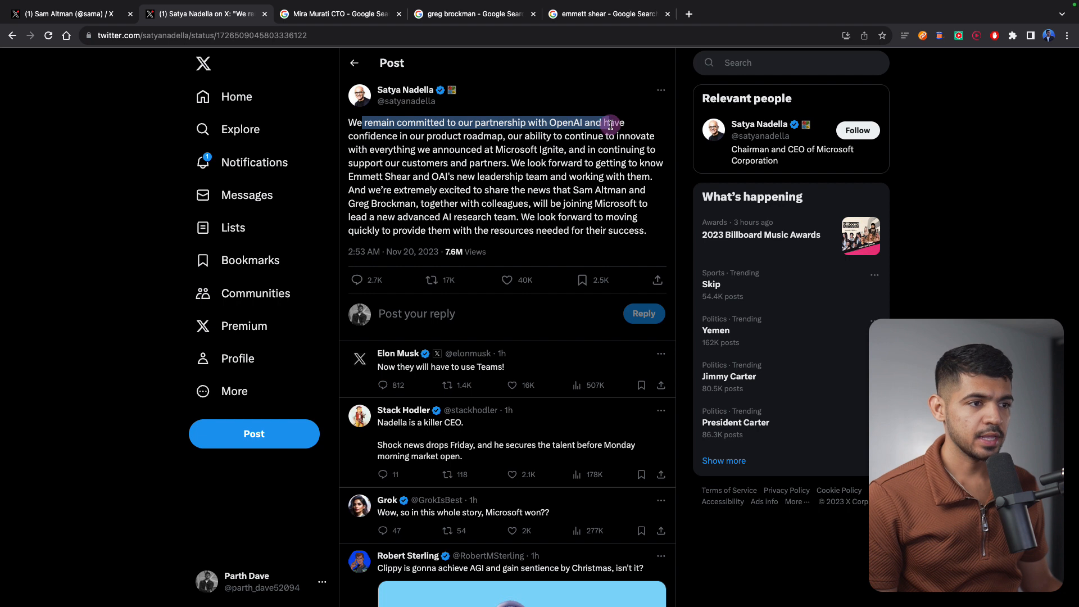
pyautogui.moveTo(609, 123); pyautogui.dragTo(451, 136)
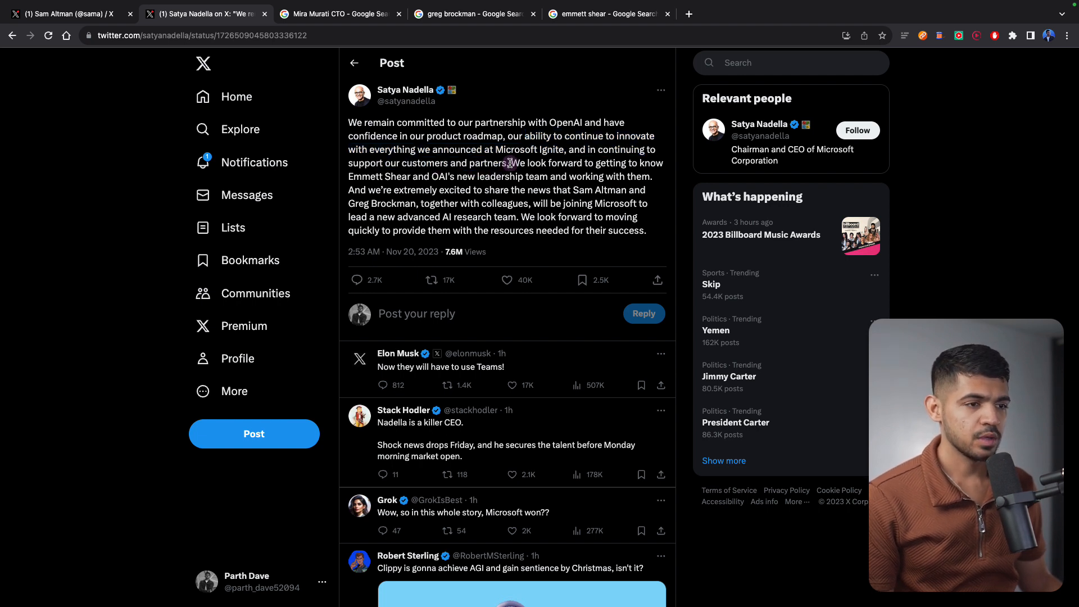
pyautogui.moveTo(512, 163); pyautogui.dragTo(409, 176)
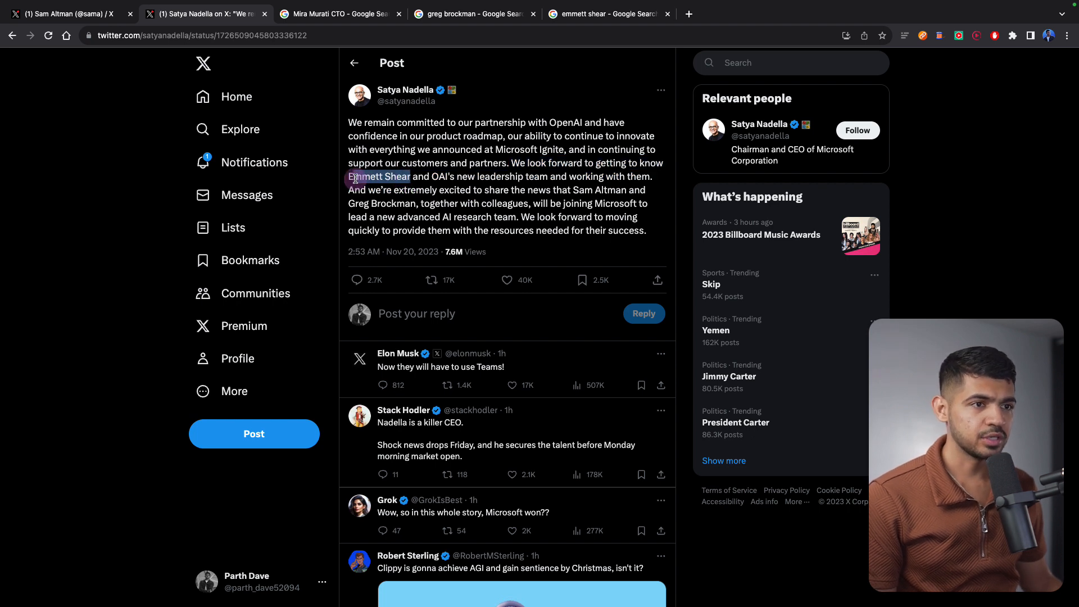
# Step: Review Emmett Shear's Google knowledge panel and highlight Justin.tv in his description
pyautogui.click(608, 13)
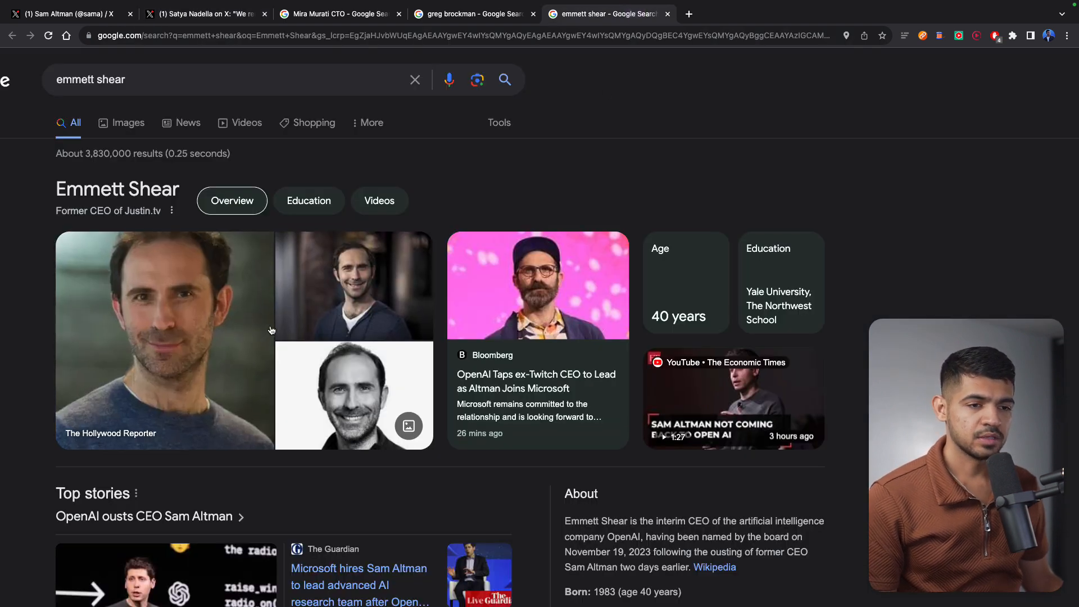
pyautogui.scroll(-3)
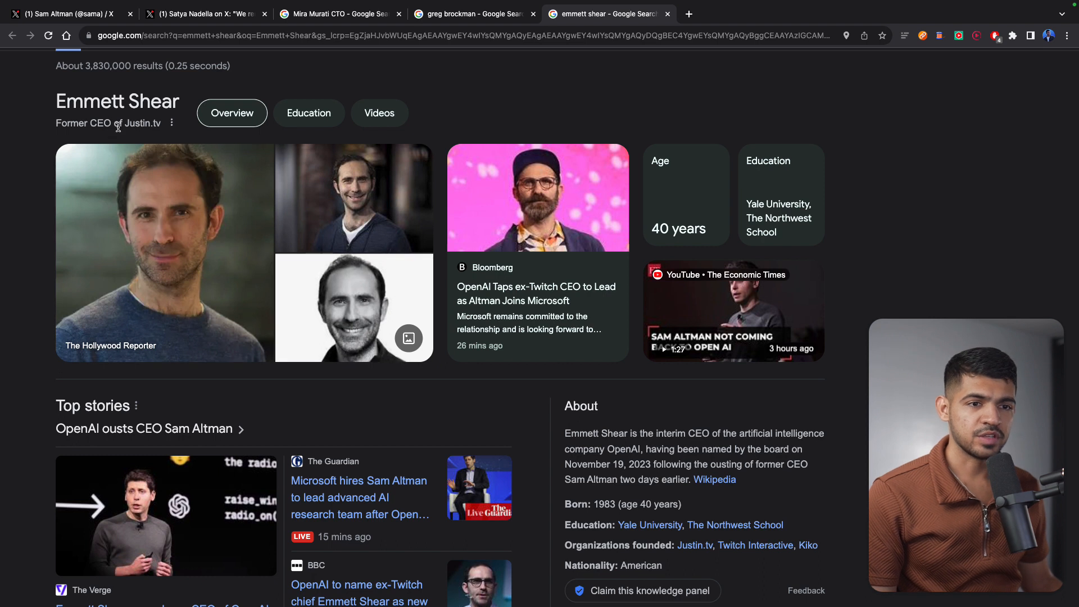
pyautogui.scroll(-3)
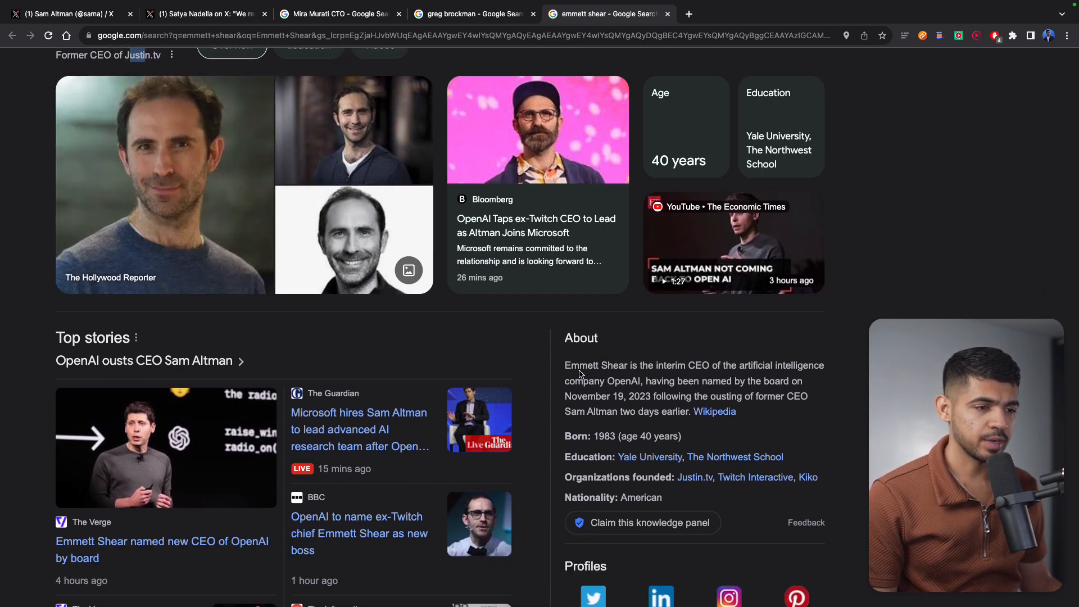
pyautogui.moveTo(566, 366); pyautogui.dragTo(722, 381)
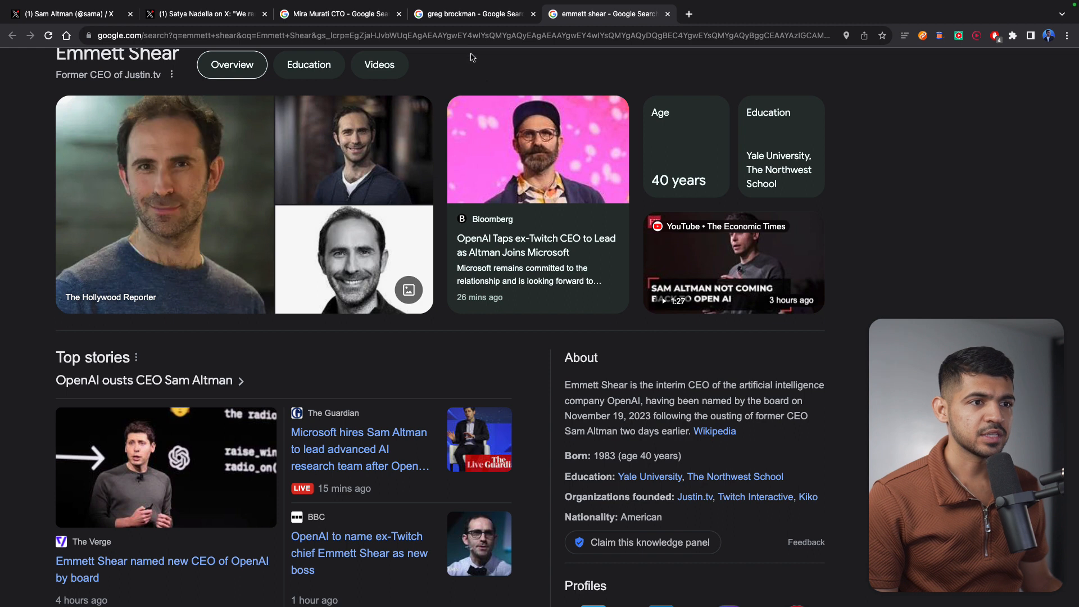
# Step: Highlight Mira Murati's chief technology officer role in her Google results
pyautogui.click(342, 13)
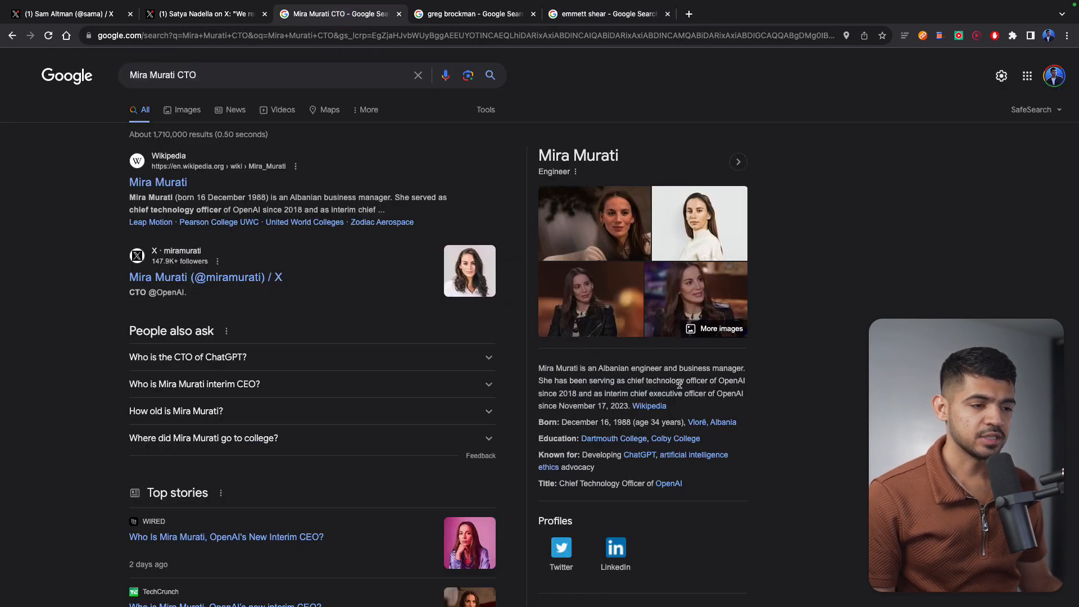
pyautogui.doubleClick(670, 380)
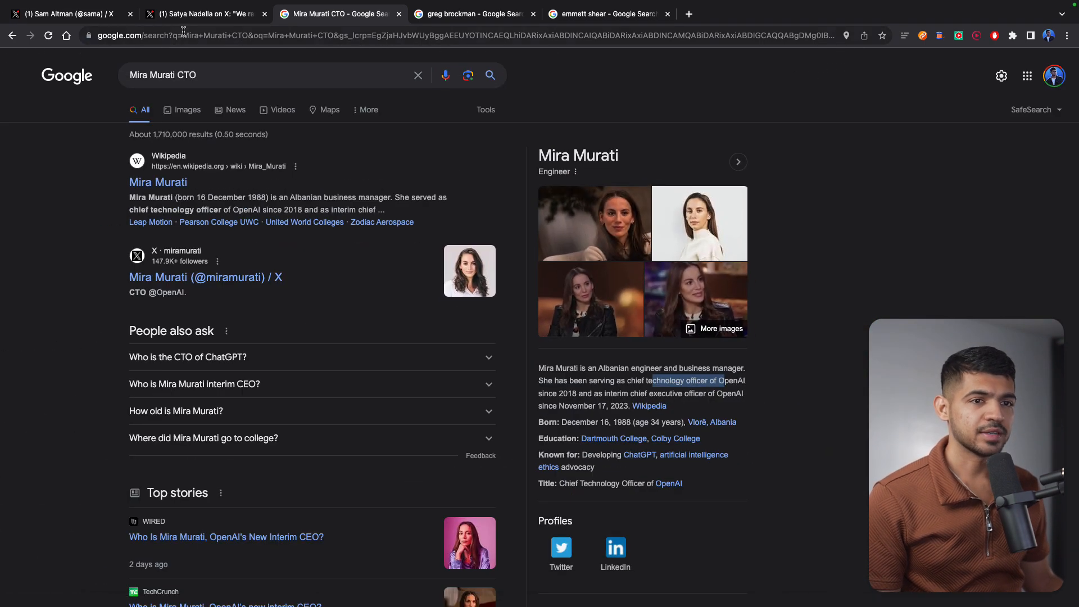
# Step: Highlight the phrase about OAI's new leadership in Nadella's post
pyautogui.click(205, 14)
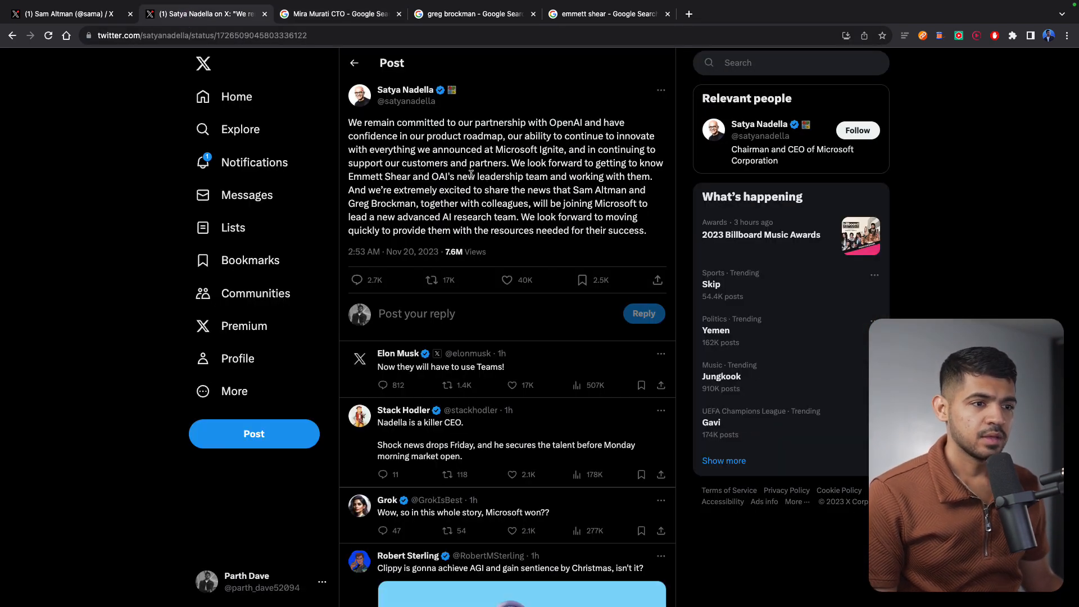
pyautogui.doubleClick(441, 176)
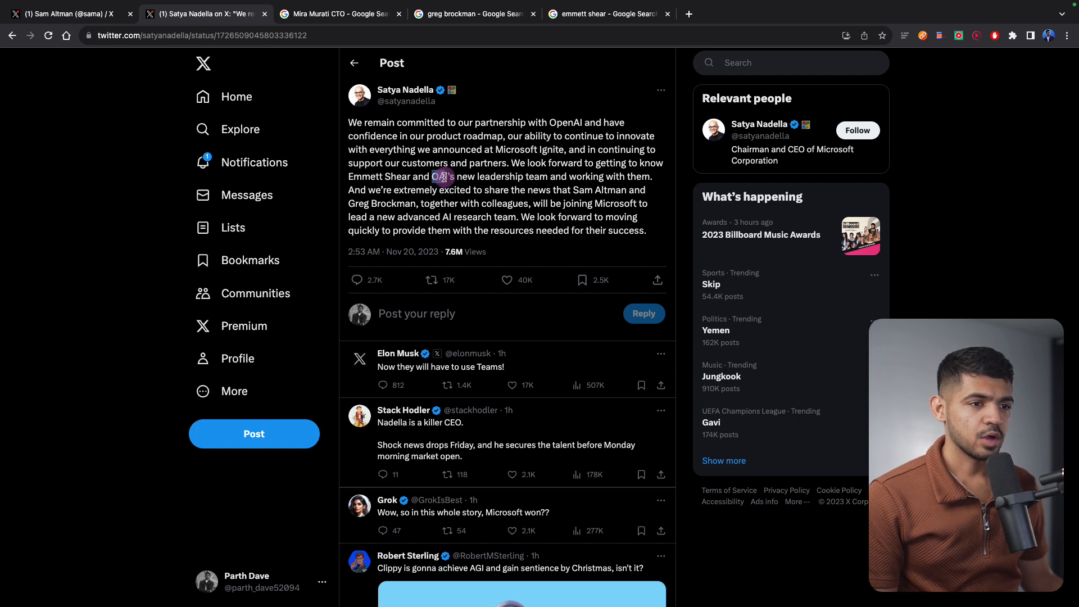
pyautogui.moveTo(432, 176); pyautogui.dragTo(570, 177)
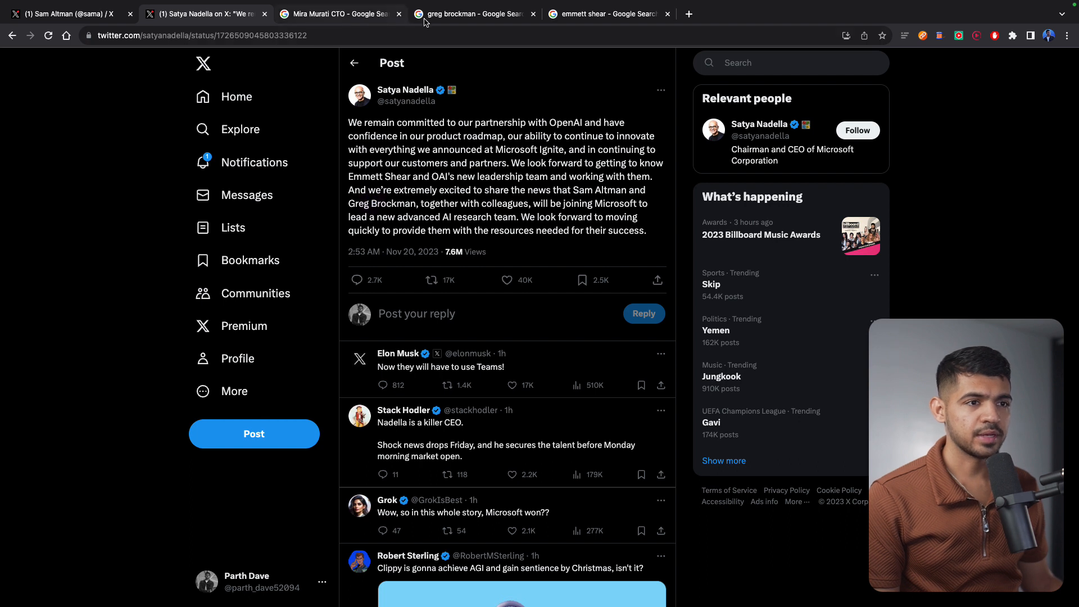
# Step: Glance at Greg Brockman's images, then highlight 'joining Microsoft to lead a new advanced AI research team'
pyautogui.click(472, 14)
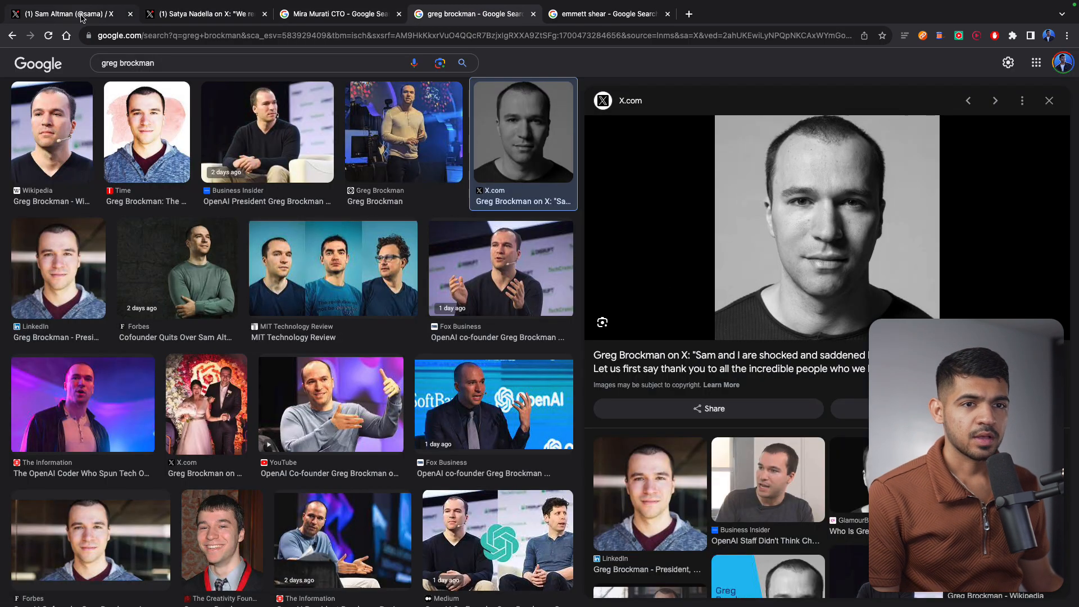
pyautogui.click(205, 12)
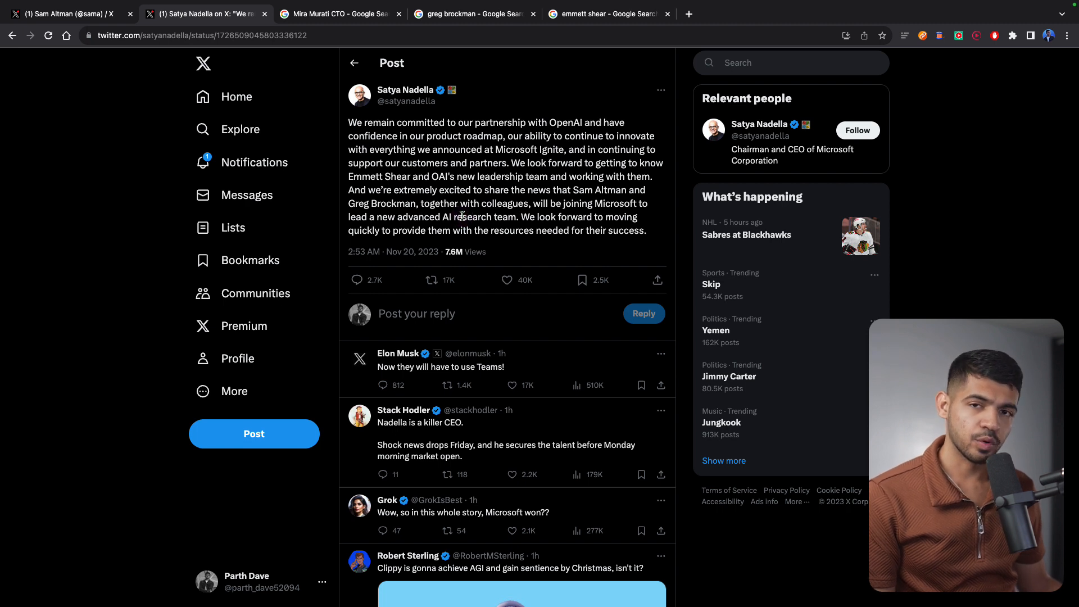
pyautogui.moveTo(553, 203); pyautogui.dragTo(651, 204)
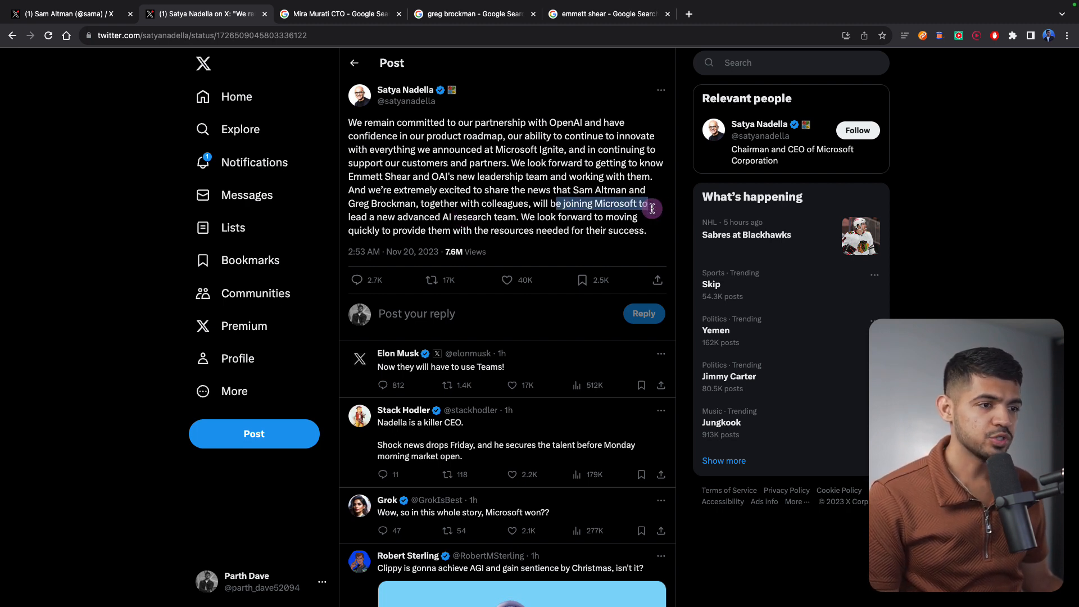
pyautogui.moveTo(650, 203); pyautogui.dragTo(412, 217)
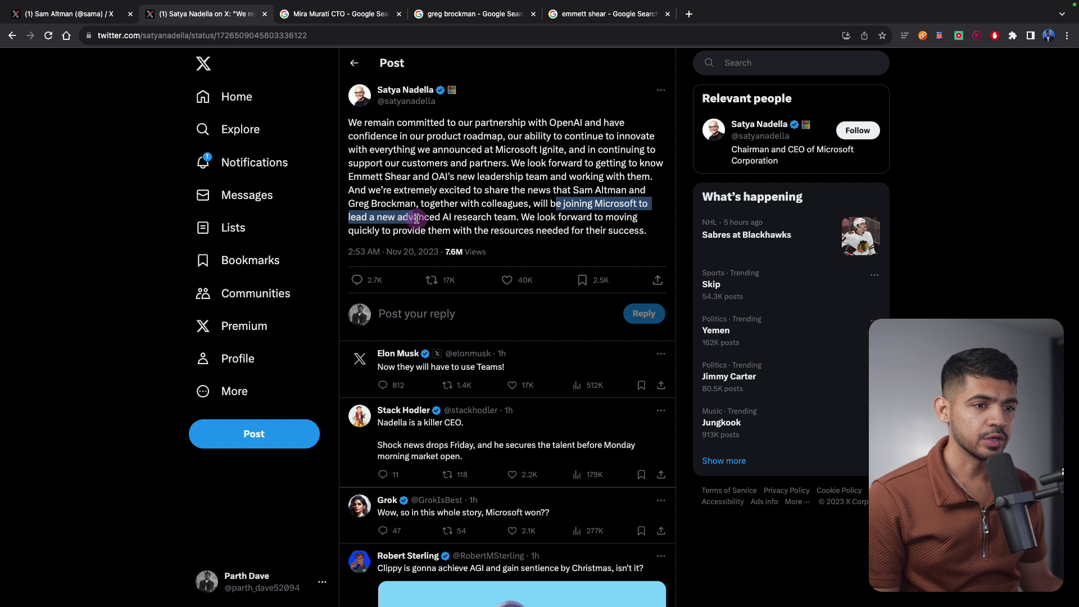
pyautogui.moveTo(416, 219); pyautogui.dragTo(512, 217)
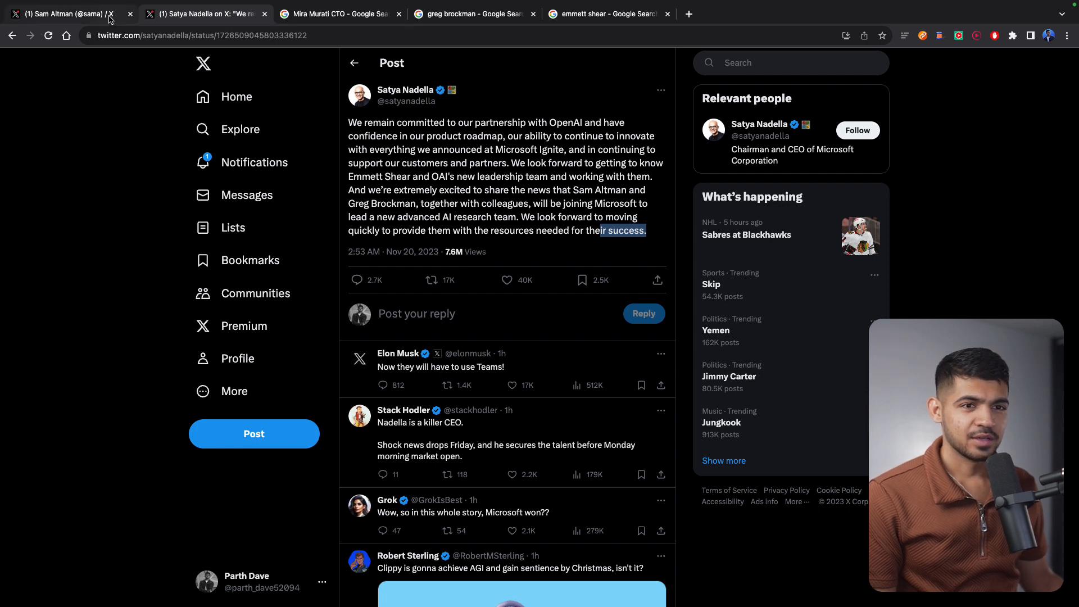
# Step: View Sam Altman's X profile, flipping through the Mira Murati and Greg Brockman searches in between
pyautogui.click(68, 12)
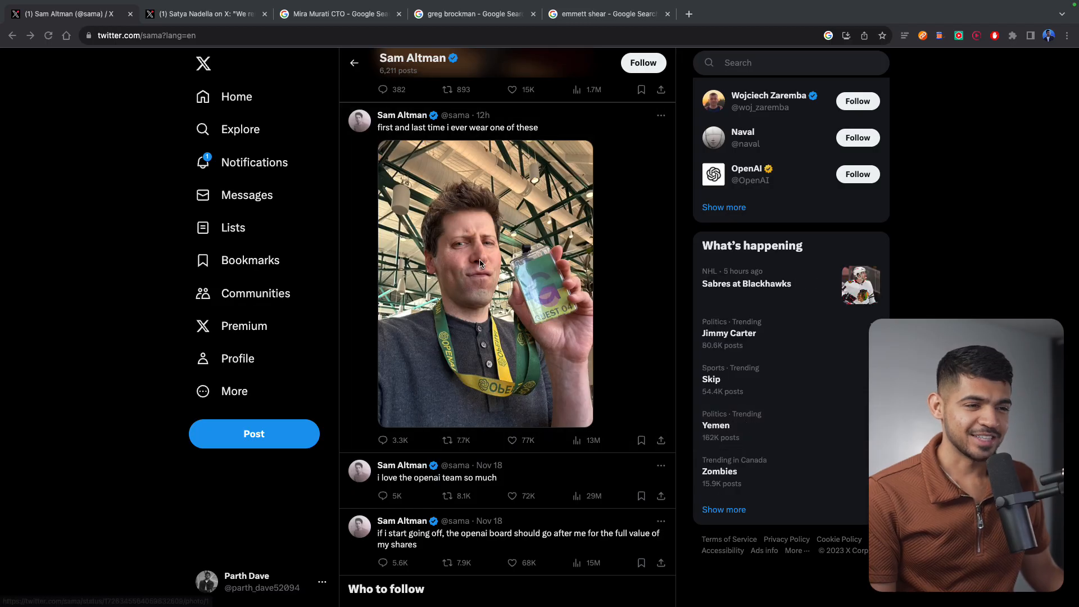
pyautogui.click(333, 13)
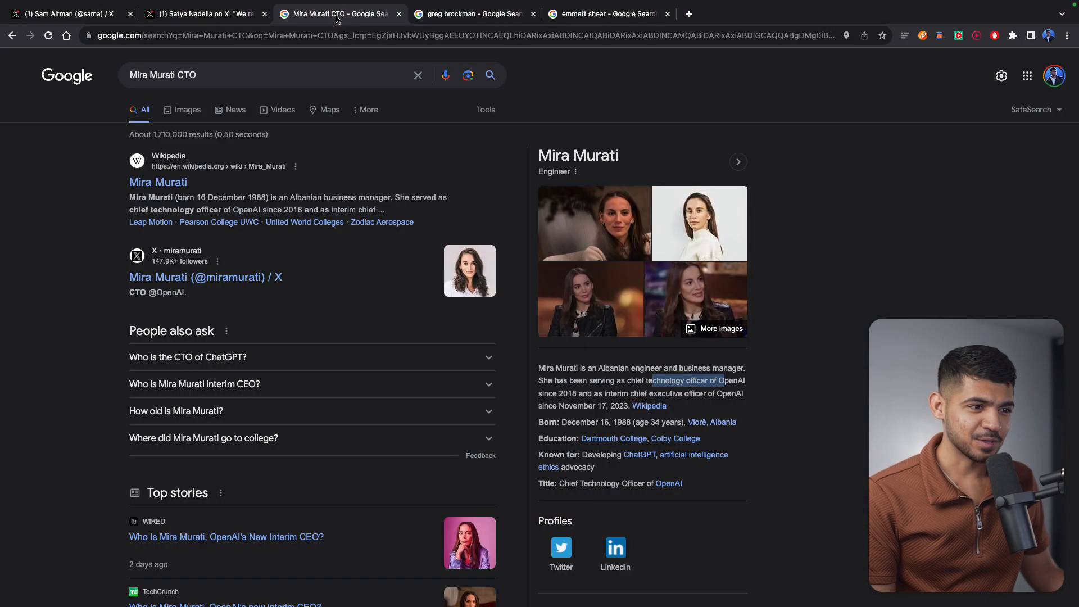
pyautogui.click(472, 14)
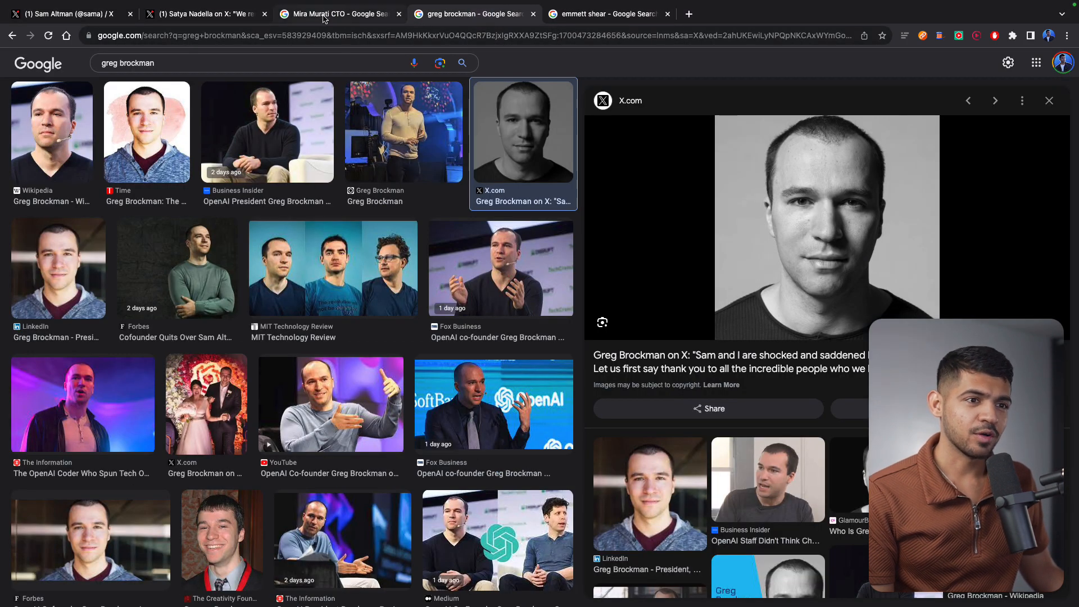
pyautogui.click(338, 14)
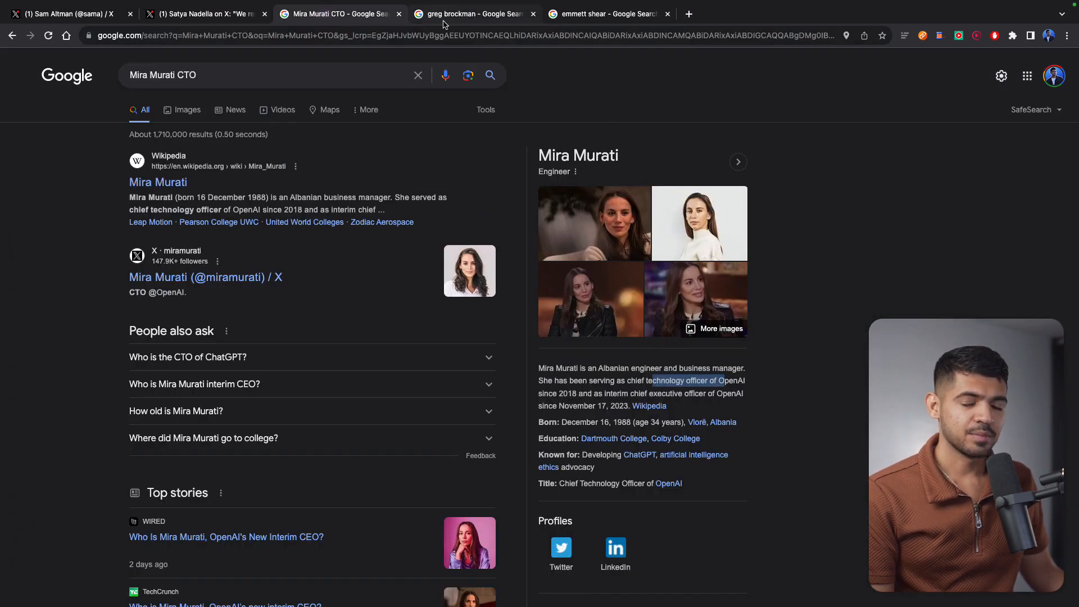
pyautogui.moveTo(459, 20)
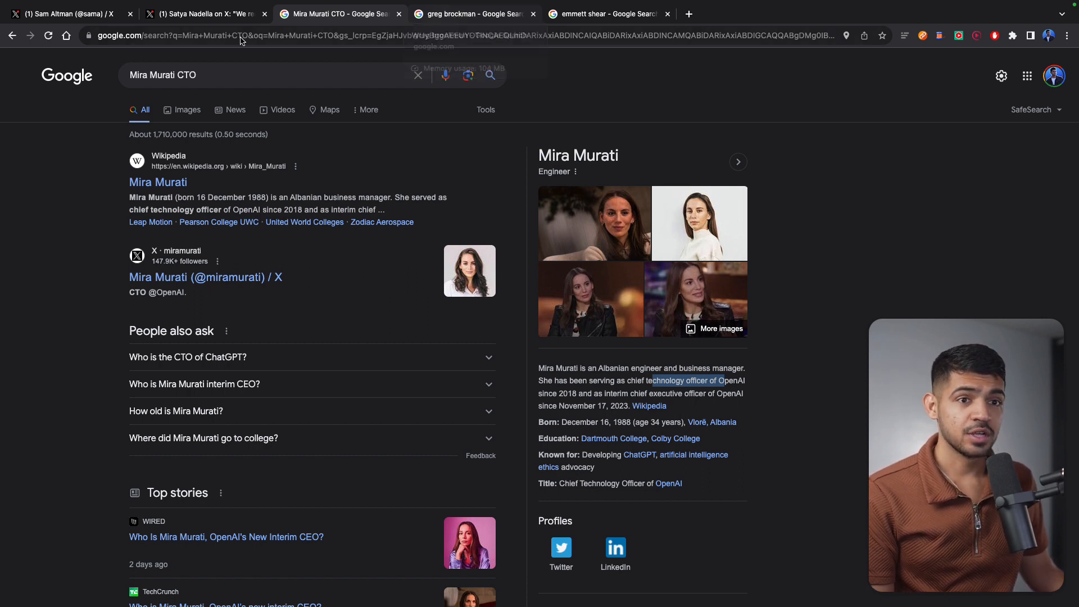
pyautogui.click(73, 12)
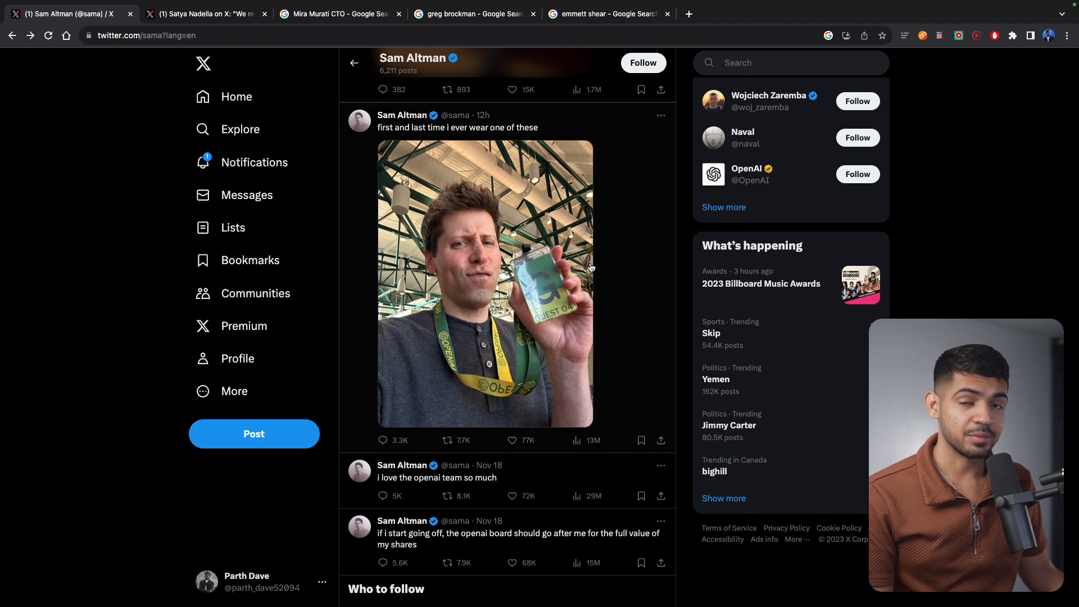